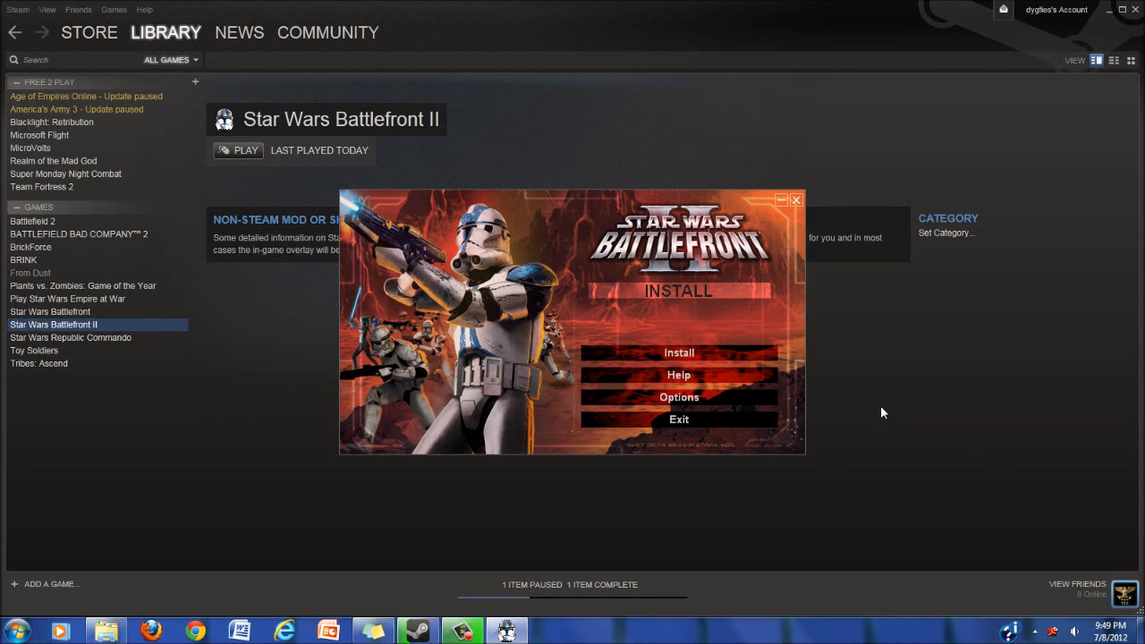
mouse_move(793, 346)
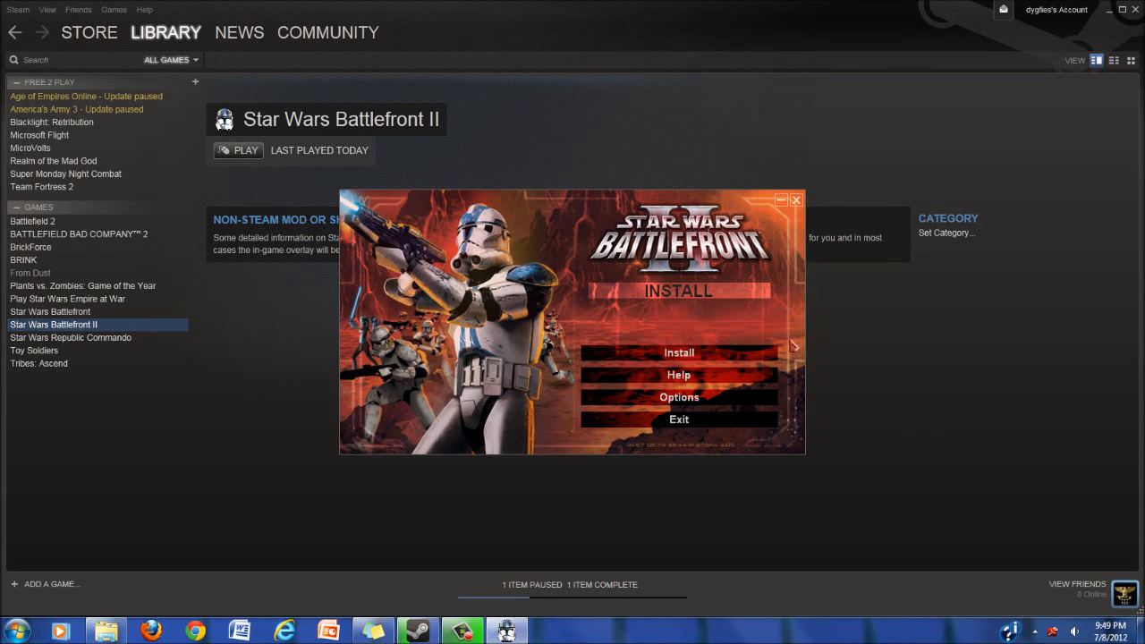
mouse_move(823, 282)
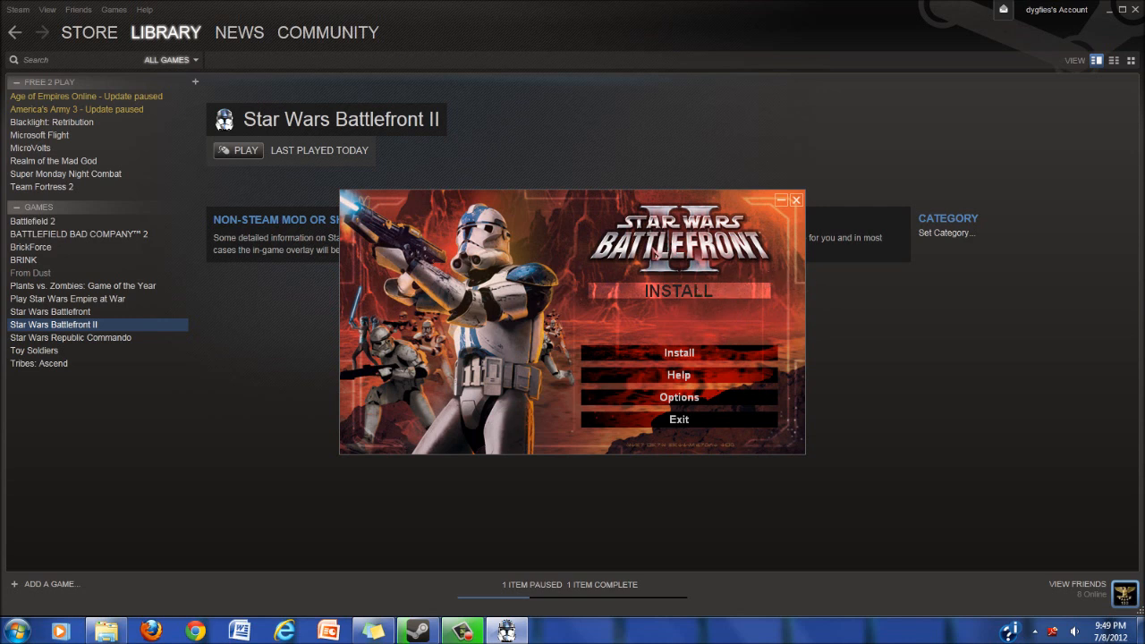
mouse_move(315, 317)
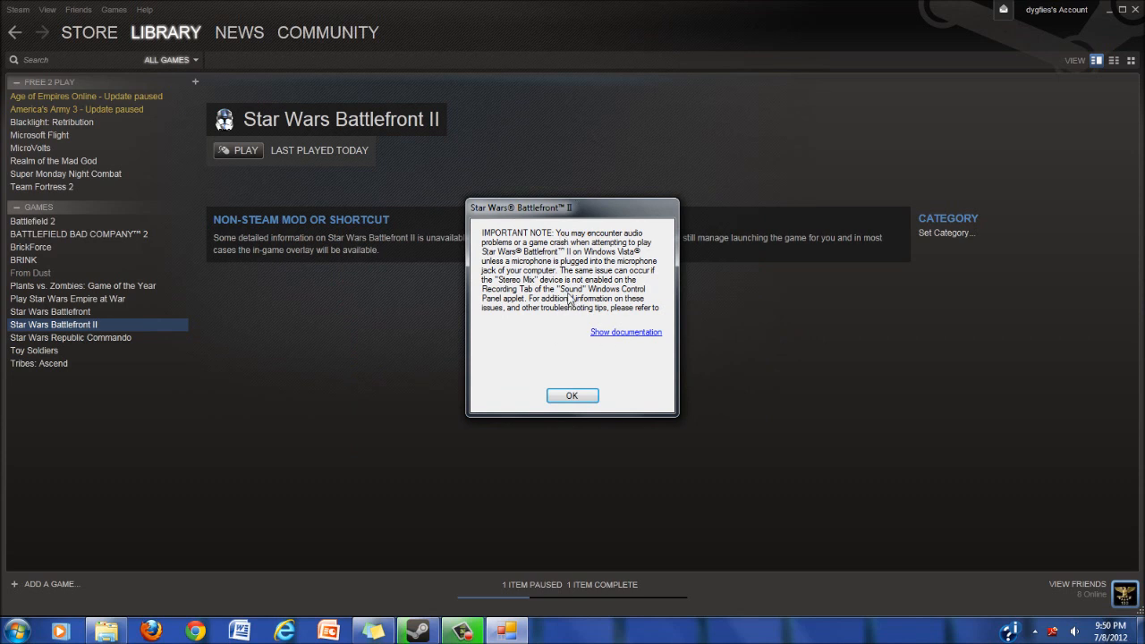
- Acknowledge the Important Note audio-problem notice with OK, returning to the Steam library
click(571, 396)
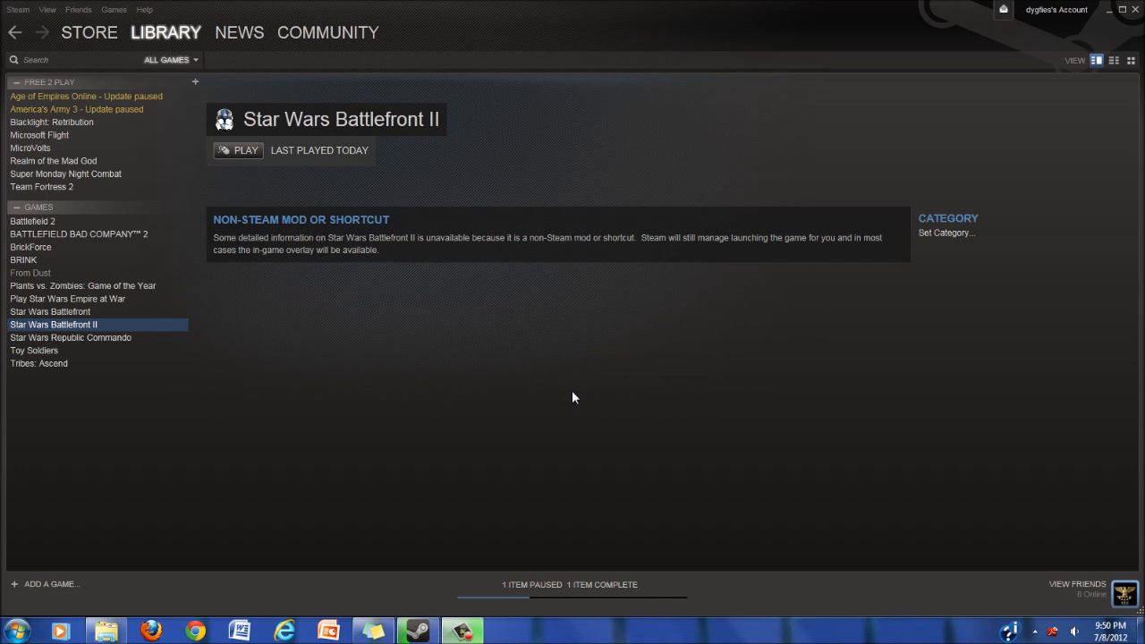
mouse_move(563, 410)
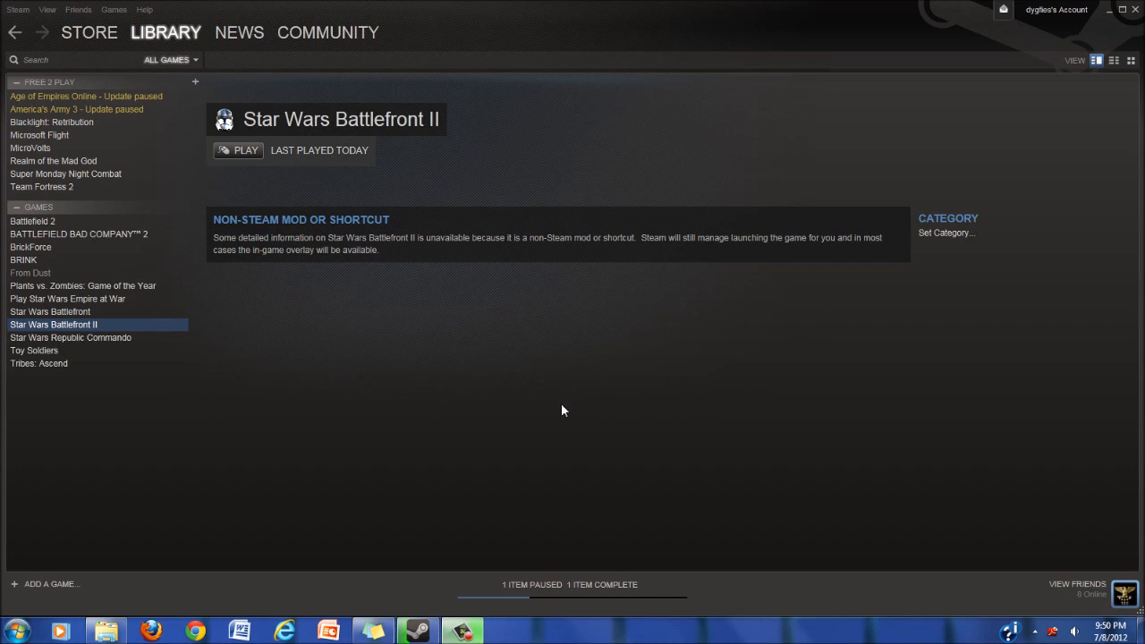
mouse_move(106, 631)
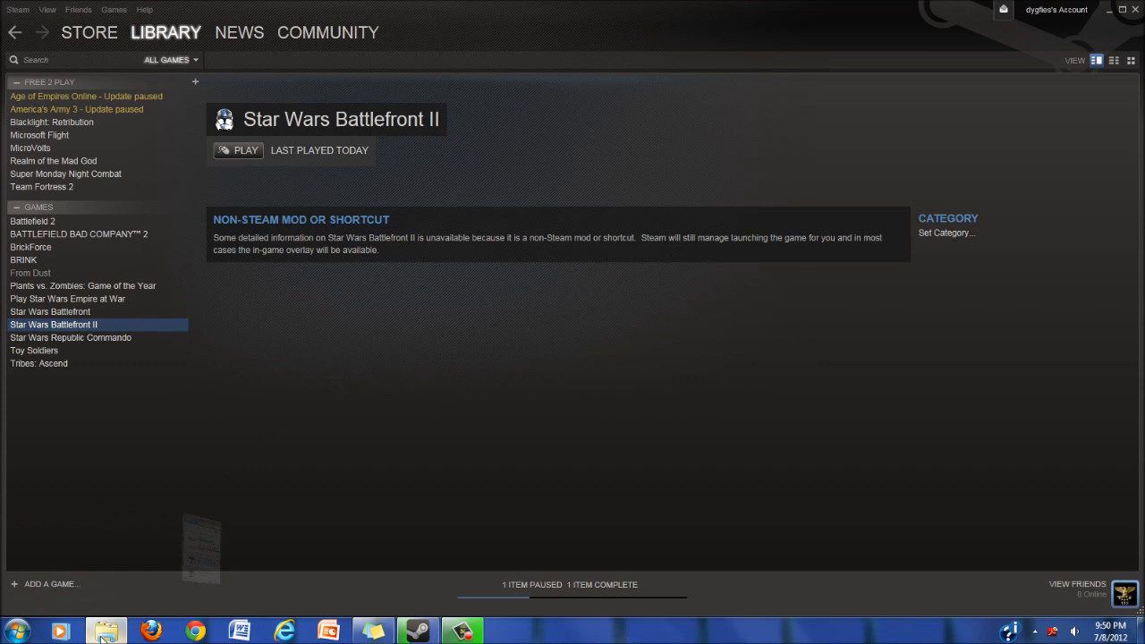
- From Computer, browse the Battlefront II DVD into its setup folder and launch setupBF2
click(105, 630)
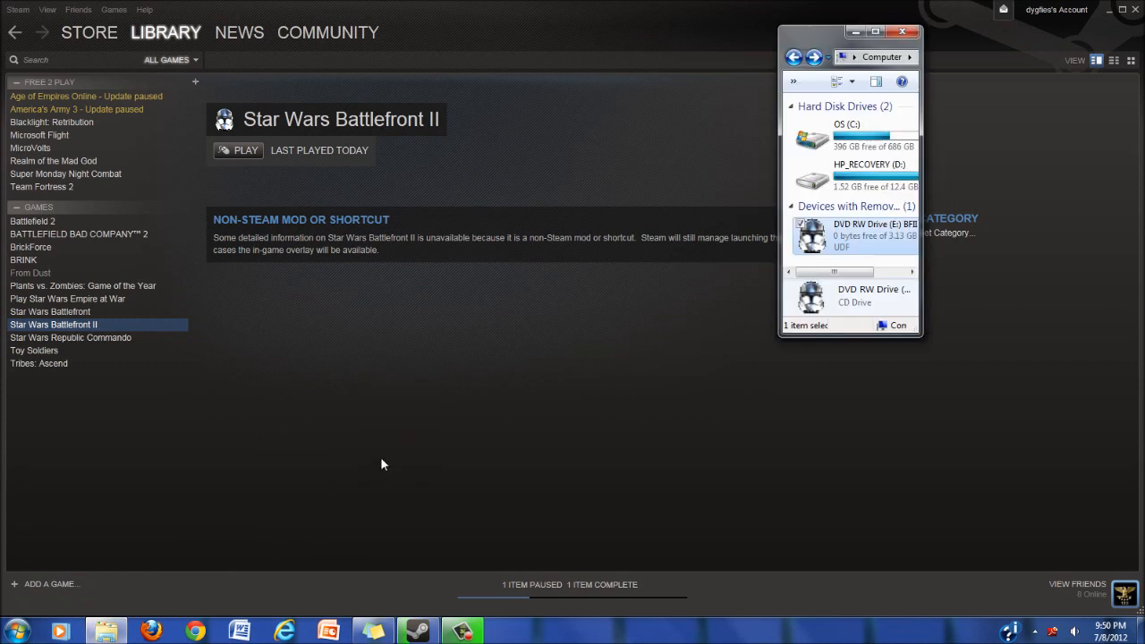
mouse_move(405, 424)
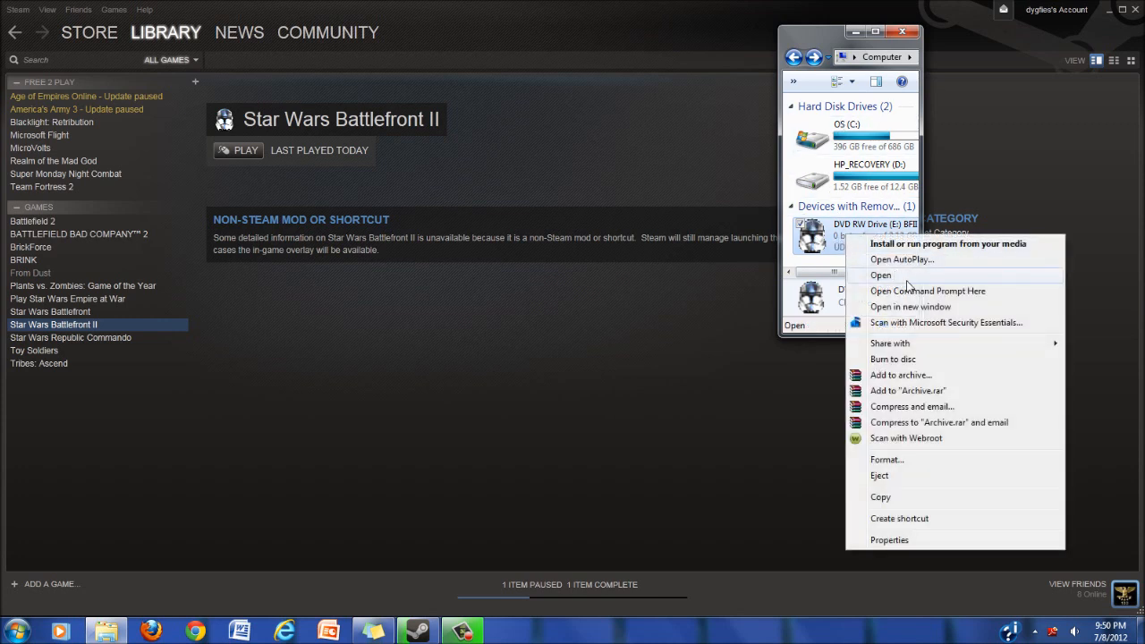
click(881, 275)
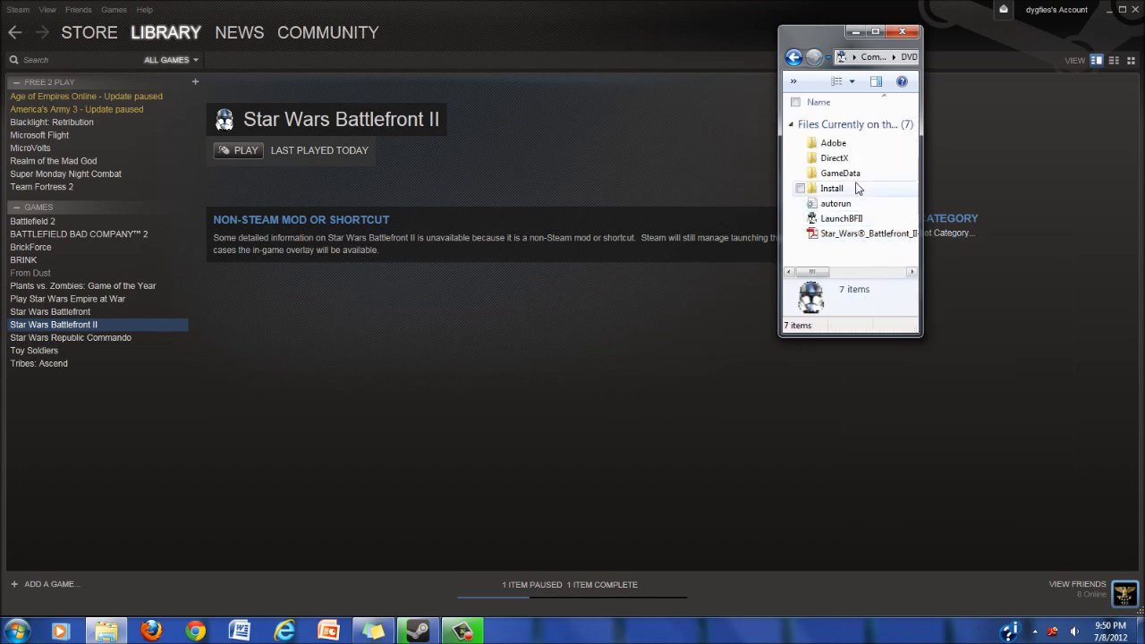
double_click(831, 188)
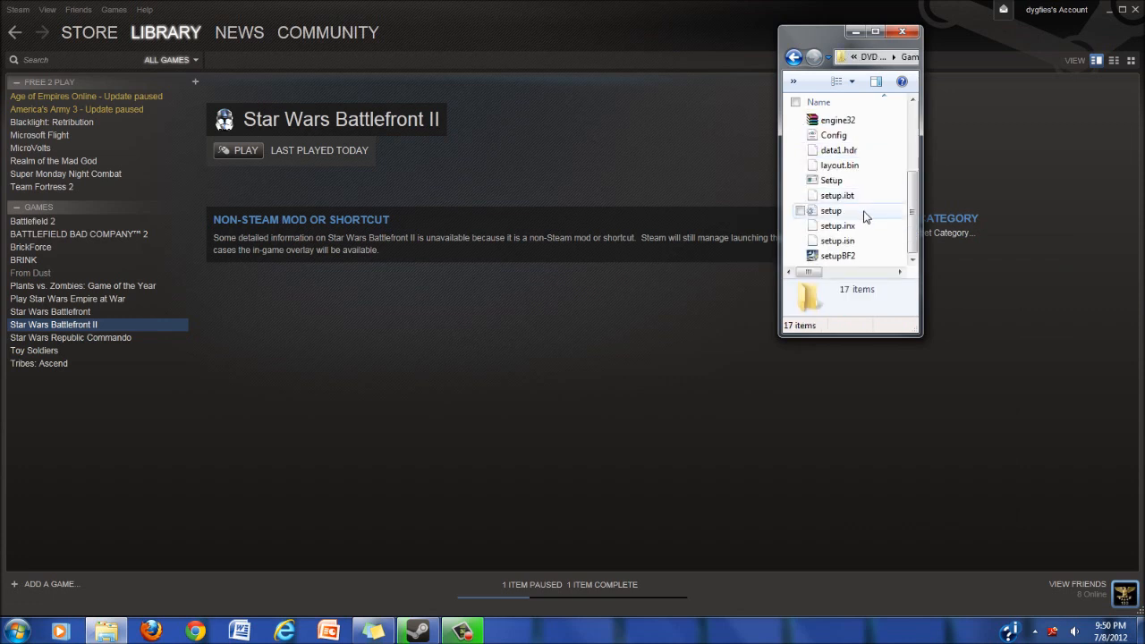
mouse_move(805, 254)
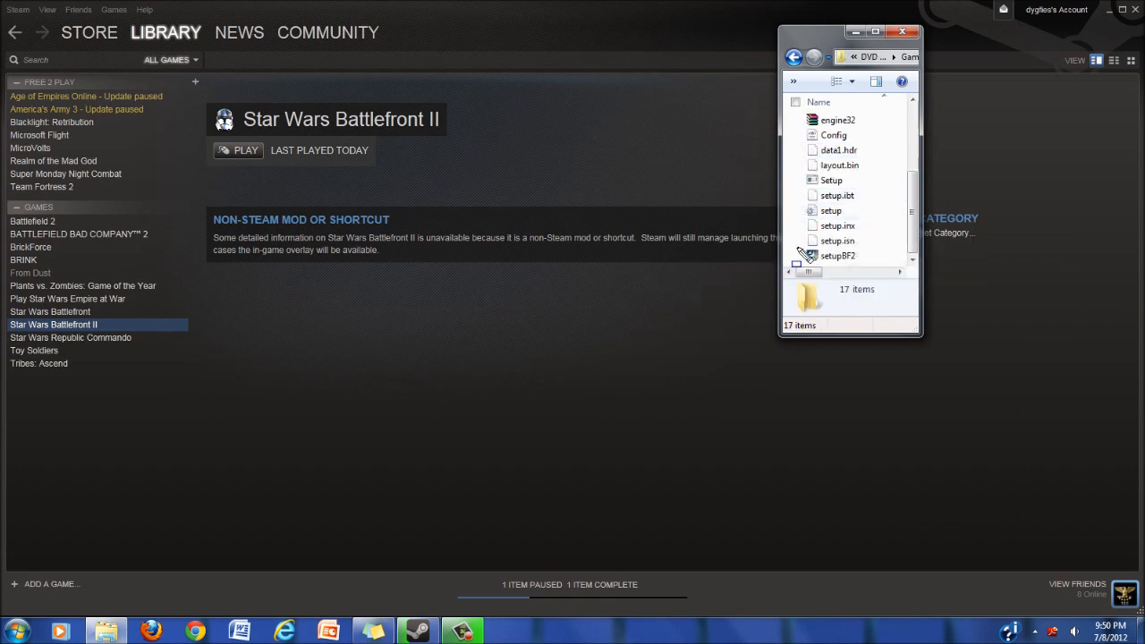
click(837, 255)
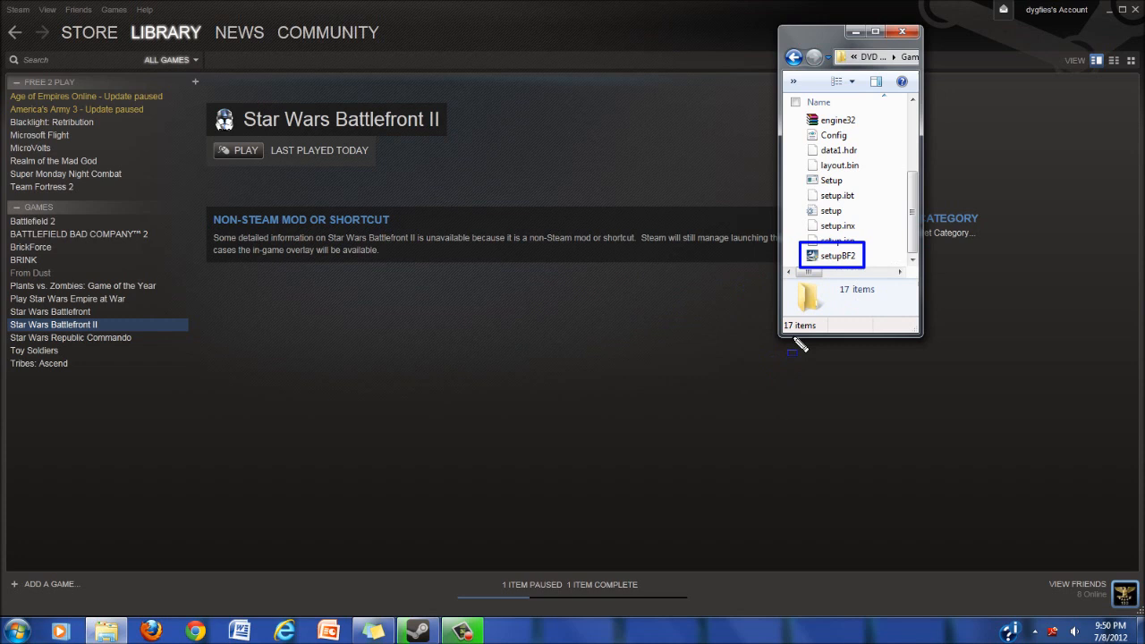
click(838, 255)
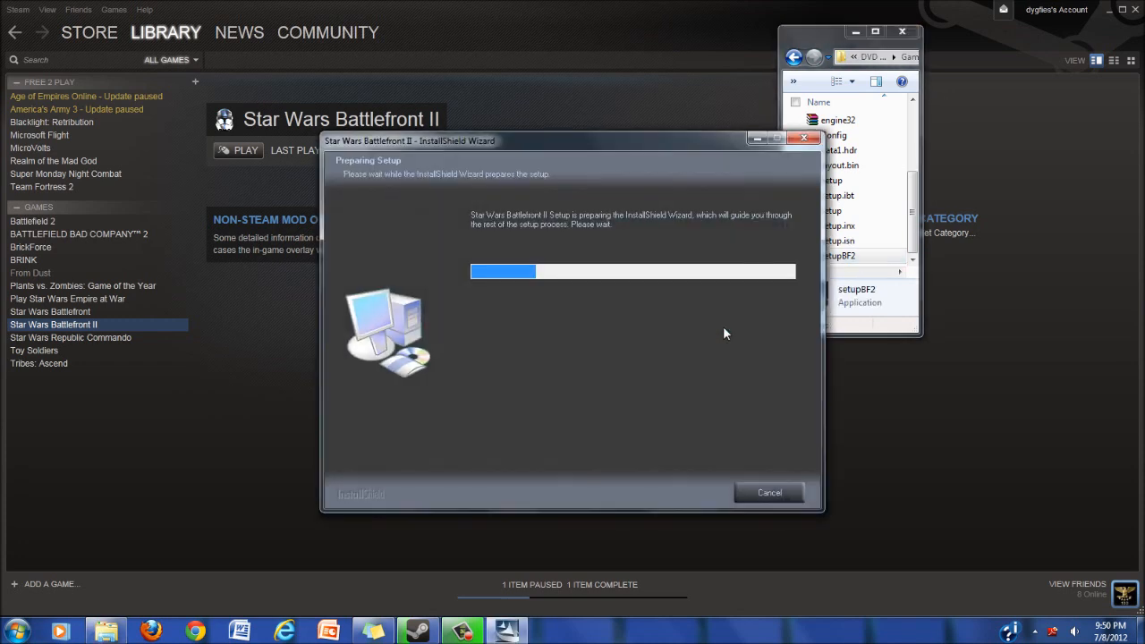
mouse_move(573, 334)
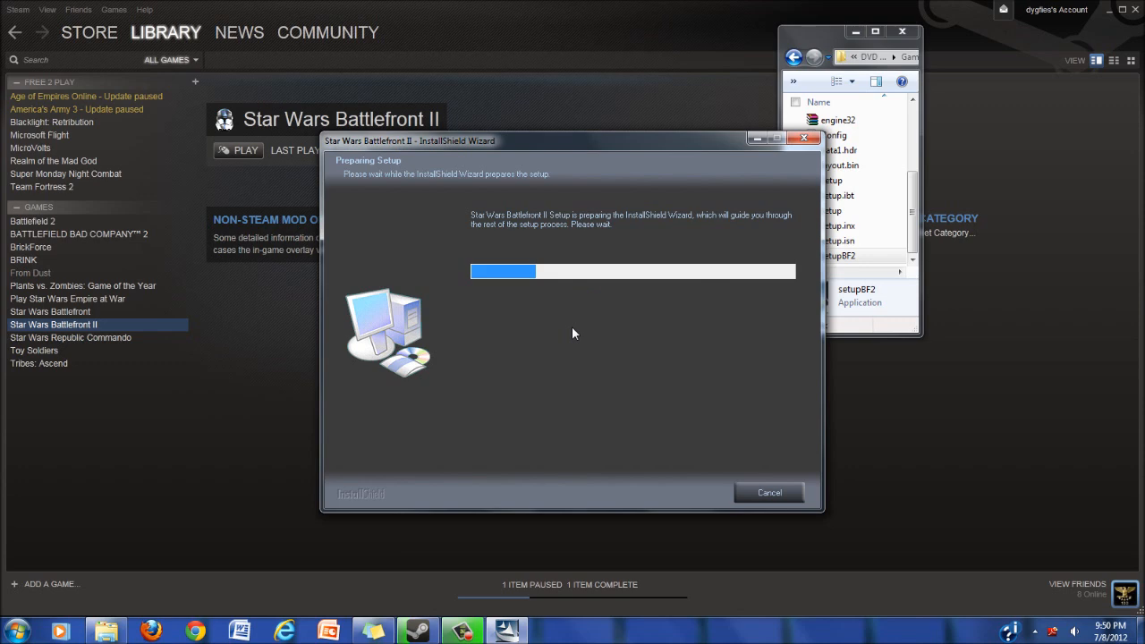